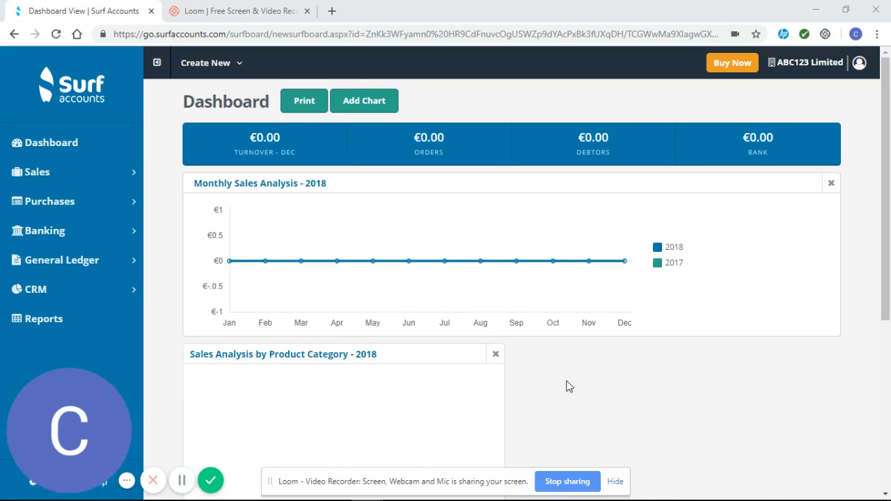
{"action": "mouse_move", "coordinate": [343, 272]}
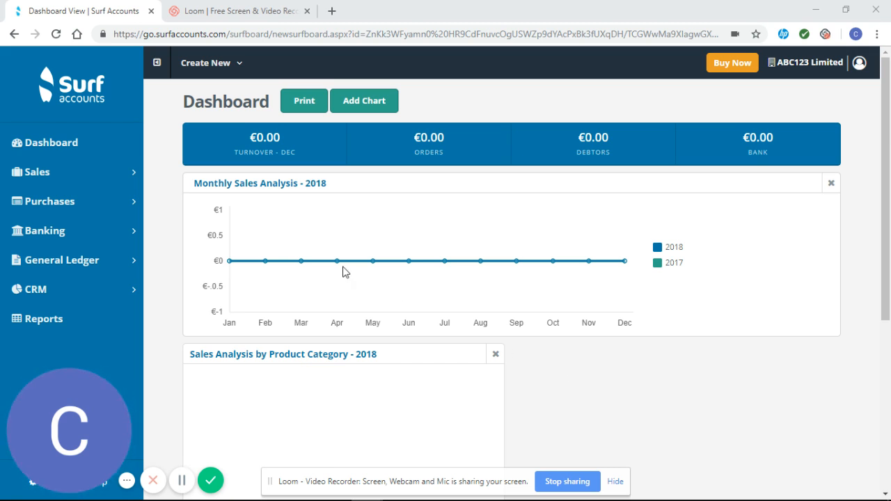
Open the Purchases > Invoices & Credit Notes list, currently empty with zero totals
{"action": "left_click", "coordinate": [205, 63]}
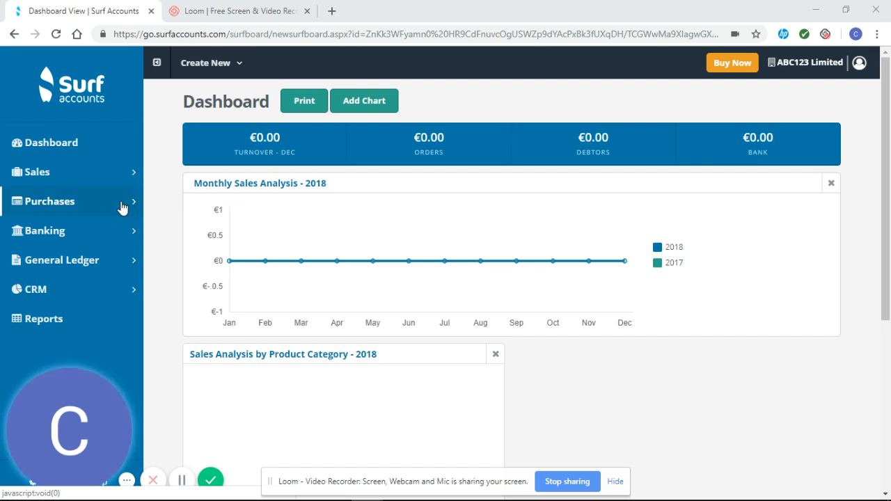
{"action": "left_click", "coordinate": [50, 201]}
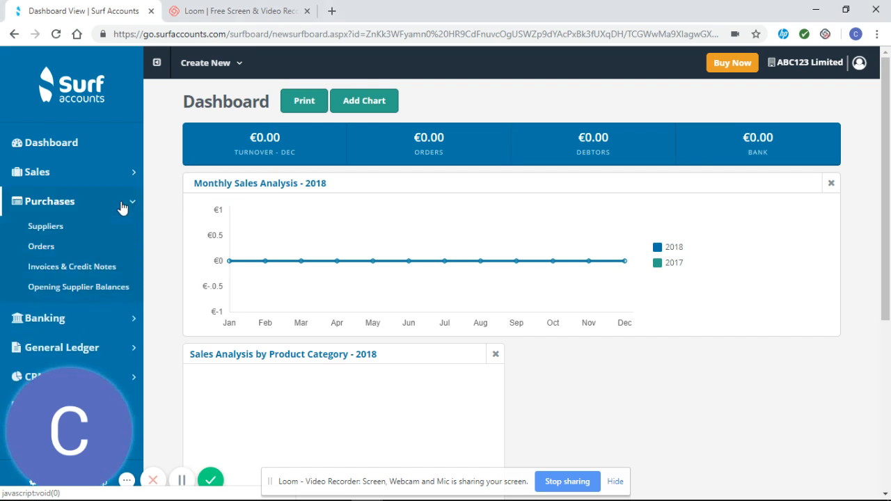
{"action": "mouse_move", "coordinate": [101, 272]}
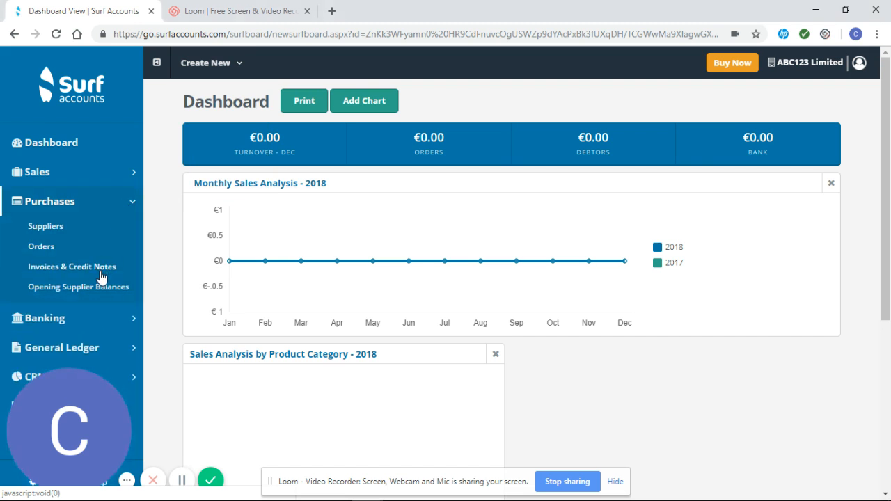
{"action": "left_click", "coordinate": [72, 266]}
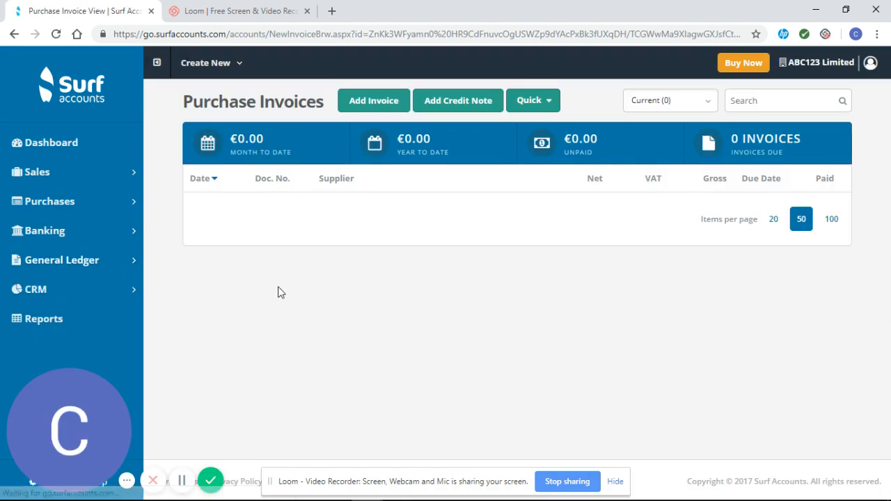
{"action": "mouse_move", "coordinate": [360, 248]}
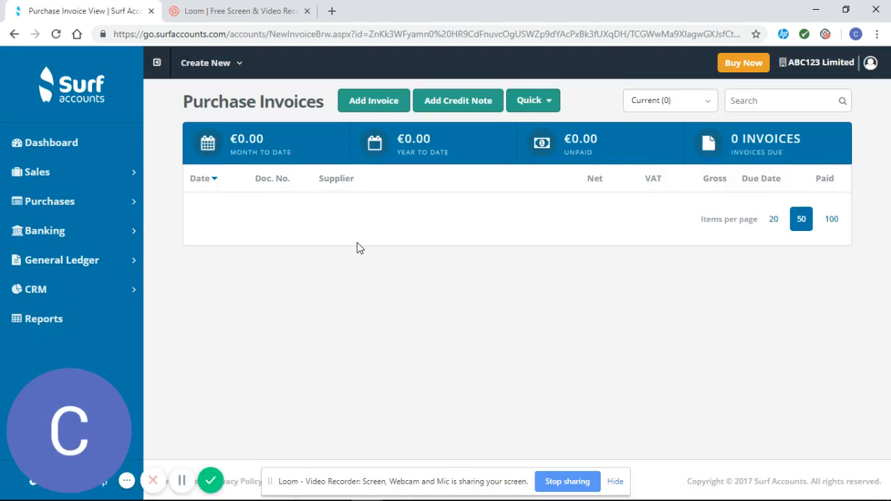
{"action": "mouse_move", "coordinate": [311, 233]}
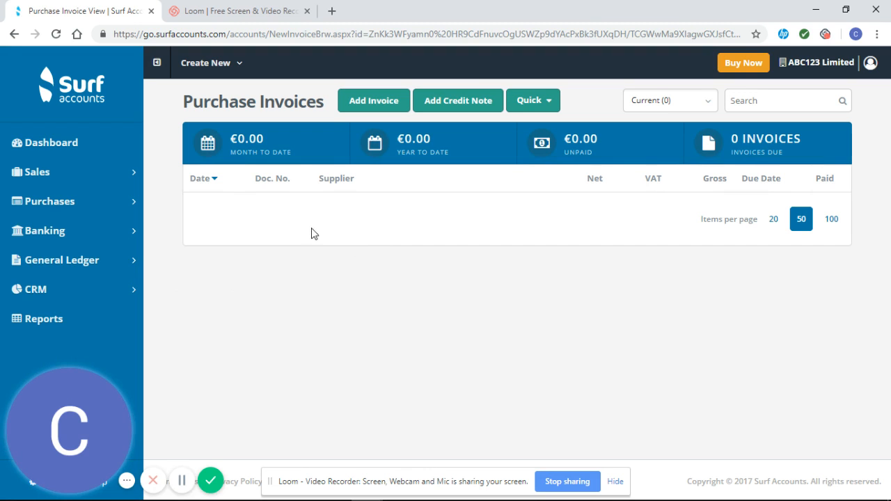
{"action": "mouse_move", "coordinate": [671, 229]}
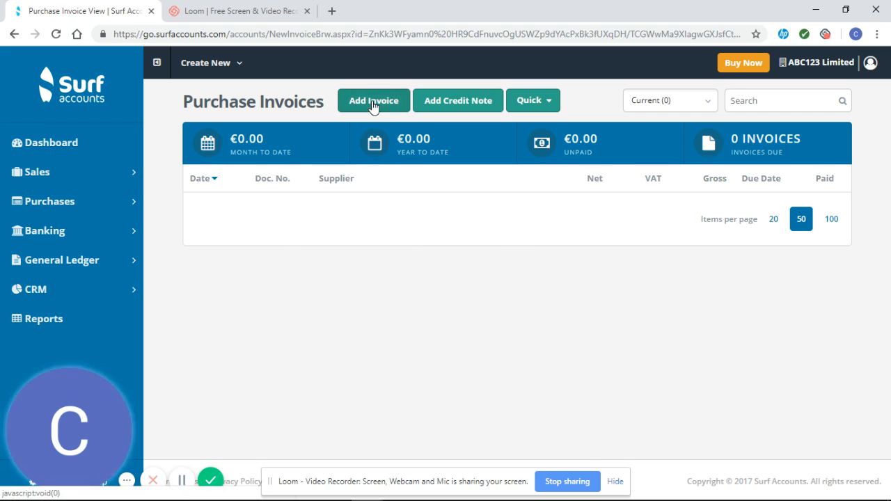
Add an invoice for supplier Accountant 123, invoice no. 1111, dated 01/01/2018
{"action": "left_click", "coordinate": [373, 100]}
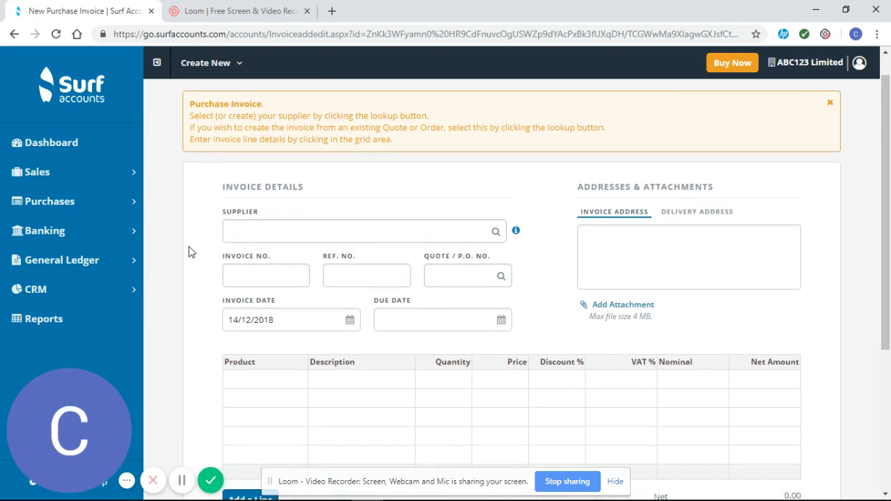
{"action": "scroll", "scroll_direction": "down", "scroll_amount": 3}
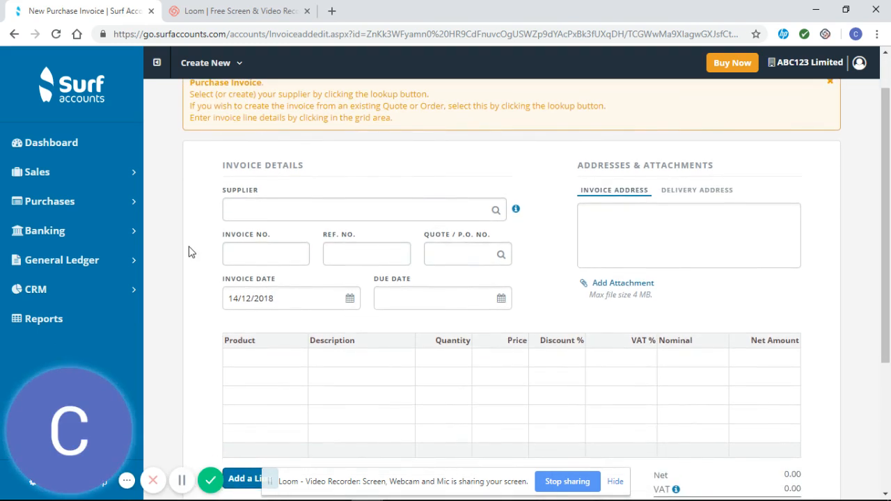
{"action": "mouse_move", "coordinate": [495, 209]}
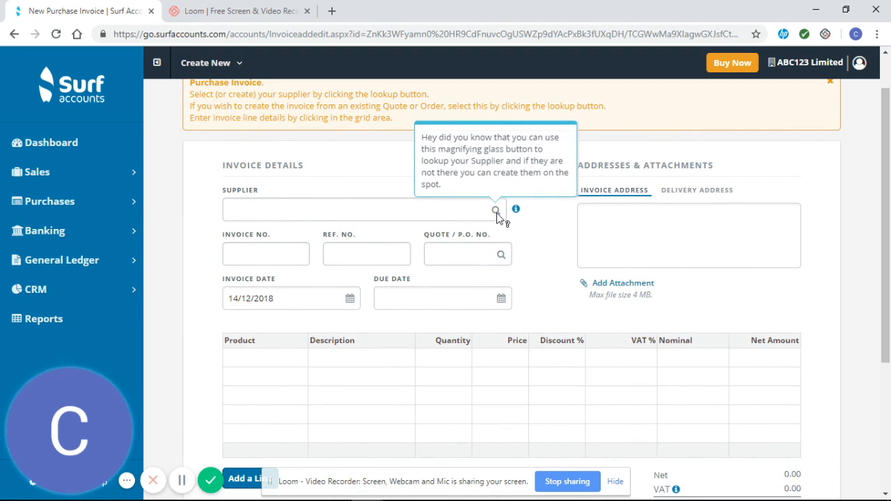
{"action": "left_click", "coordinate": [494, 210]}
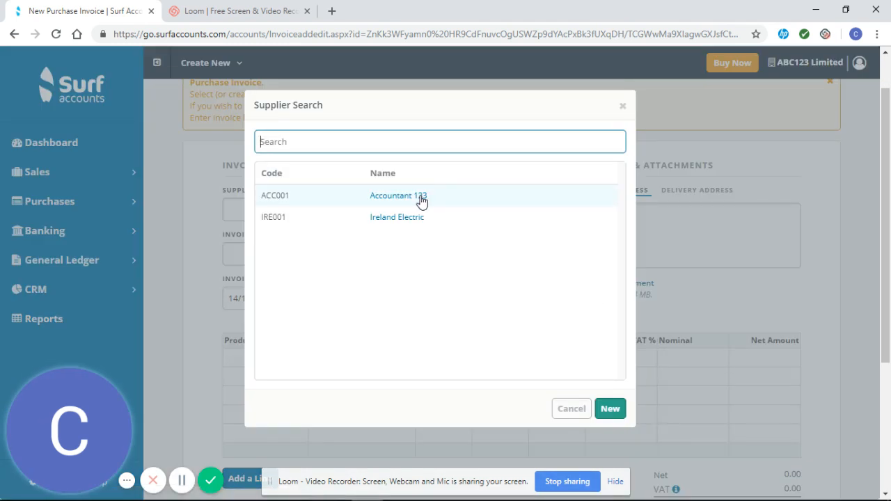
{"action": "left_click", "coordinate": [398, 195]}
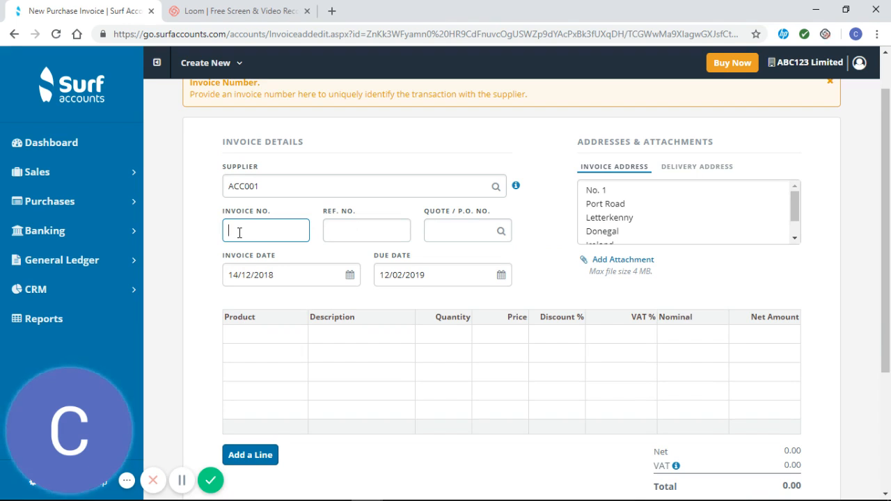
{"action": "type", "text": "1111"}
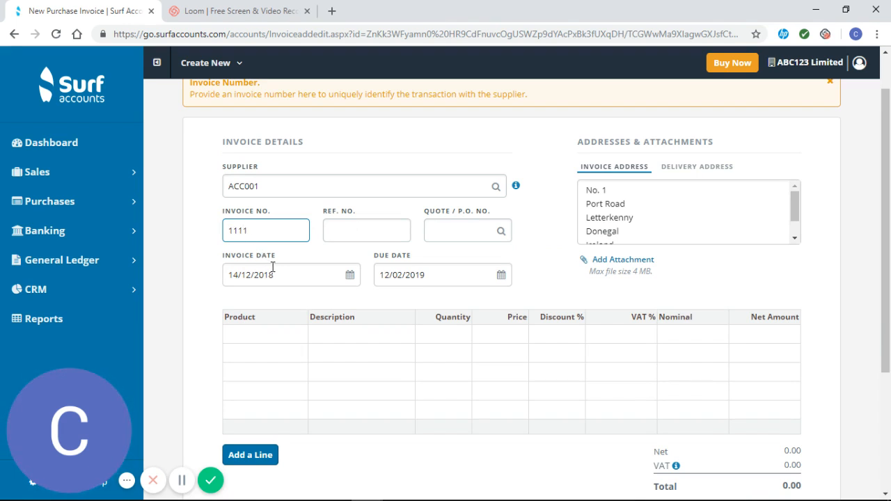
{"action": "type", "text": "01/"}
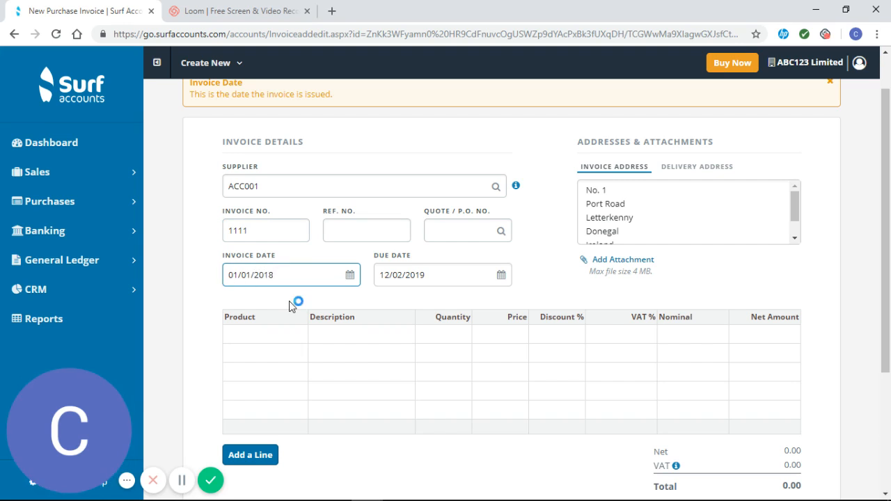
Accept the invoice date so the due date becomes 02/03/2018, and add an empty line
{"action": "left_click", "coordinate": [432, 274]}
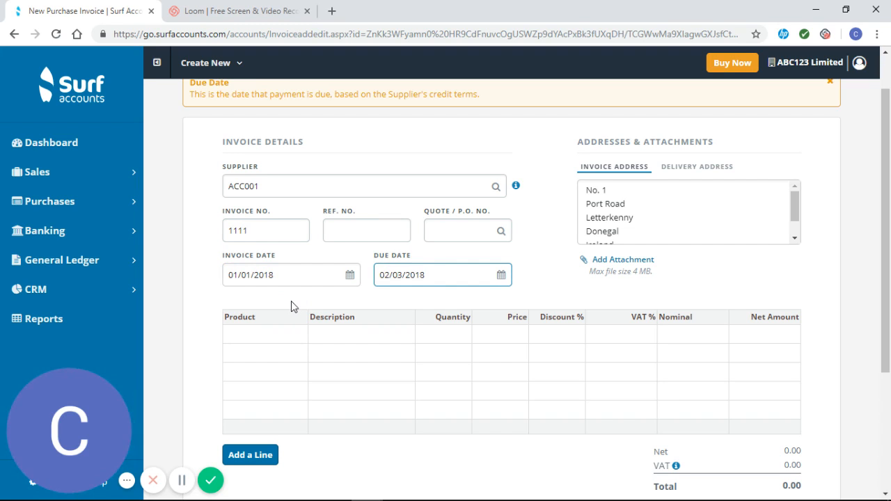
{"action": "left_click", "coordinate": [418, 274]}
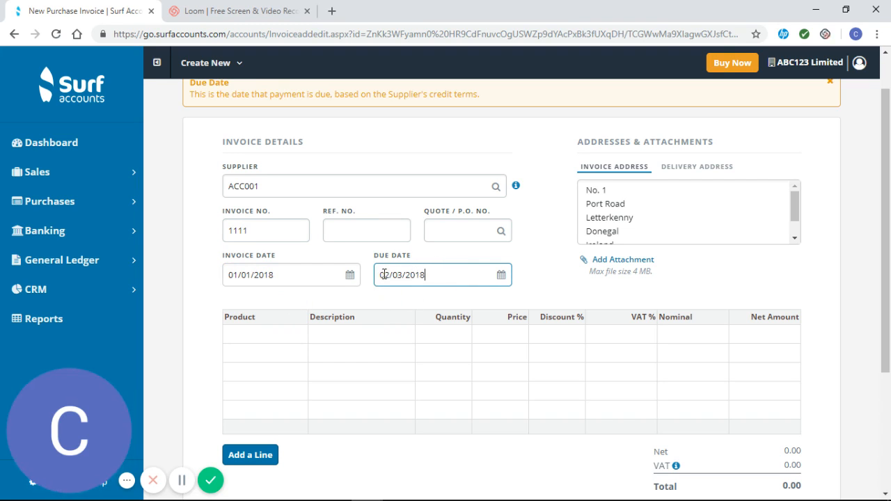
{"action": "mouse_move", "coordinate": [393, 302]}
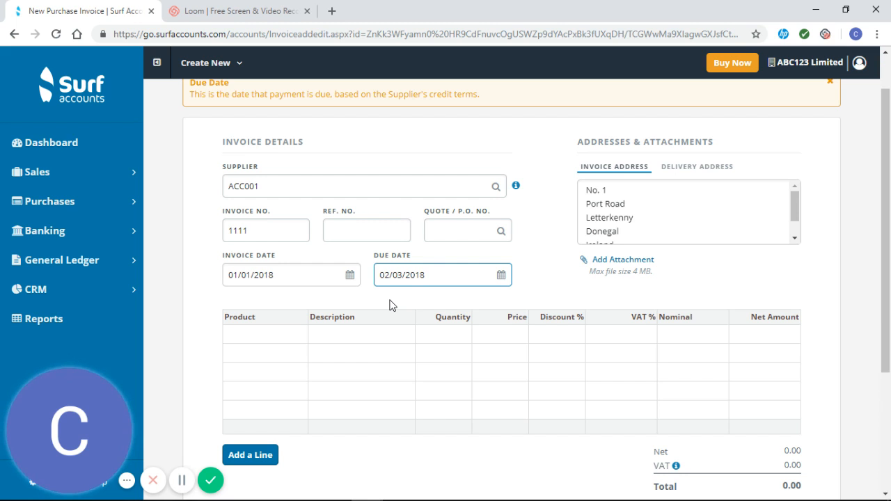
{"action": "left_click", "coordinate": [443, 275]}
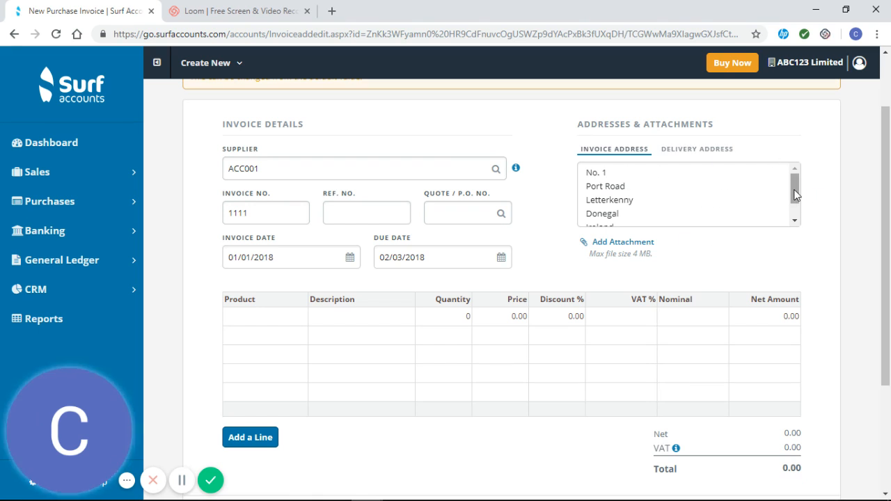
{"action": "scroll", "scroll_direction": "down", "scroll_amount": 3}
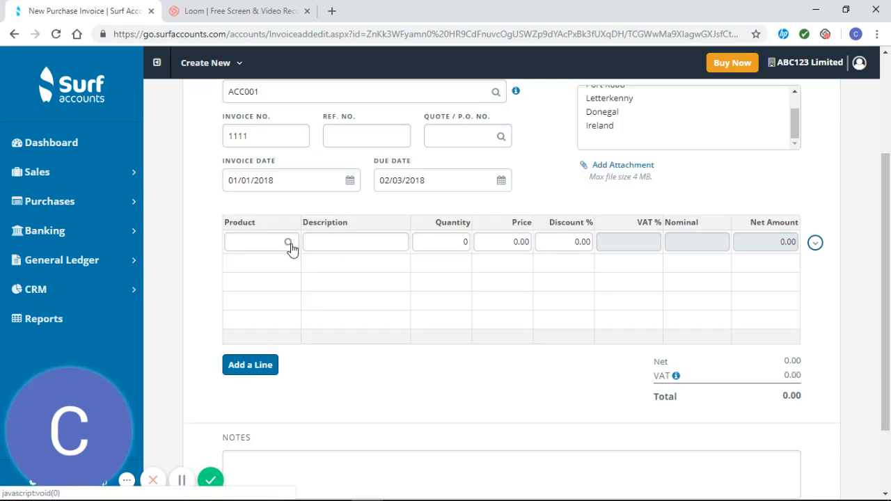
From the line's product lookup, create product ACCOUNTANT123 described 'Accountancy Fees'
{"action": "left_click", "coordinate": [288, 242]}
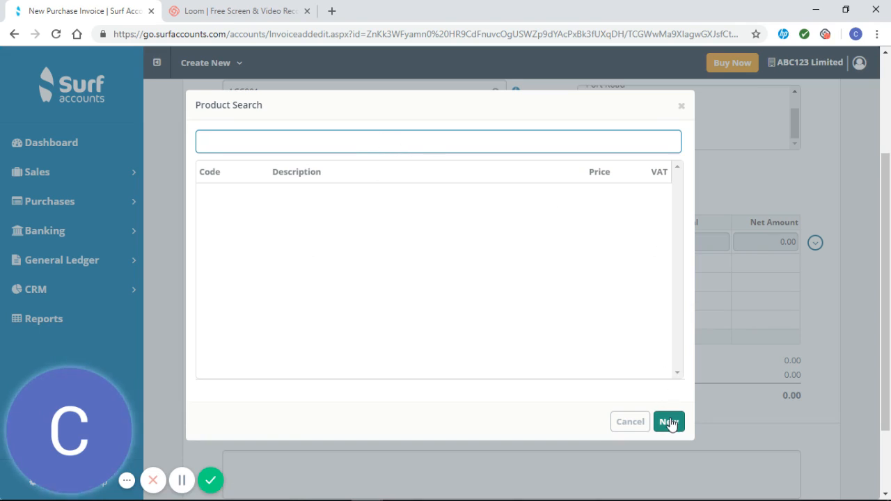
{"action": "left_click", "coordinate": [667, 421]}
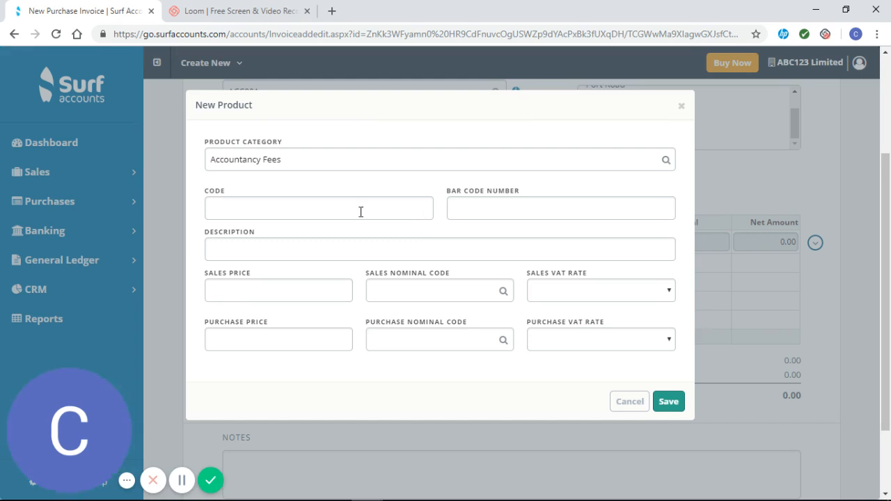
{"action": "type", "text": "A"}
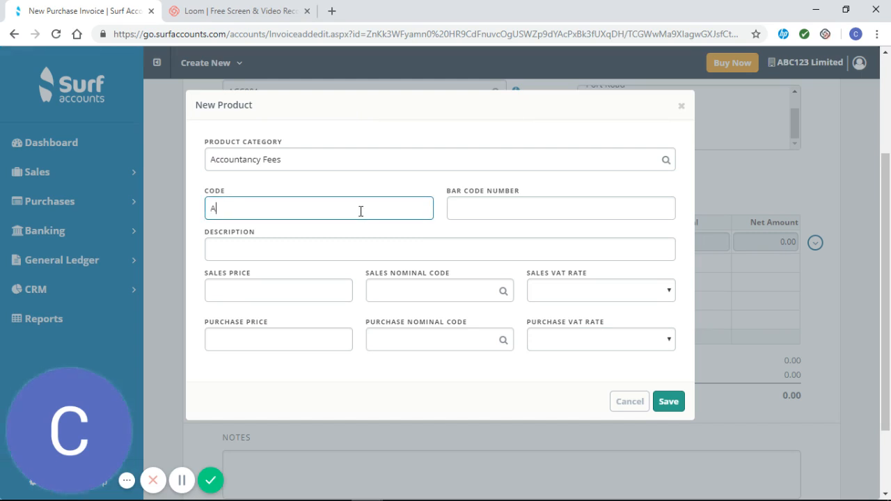
{"action": "type", "text": "CCOUNTANT"}
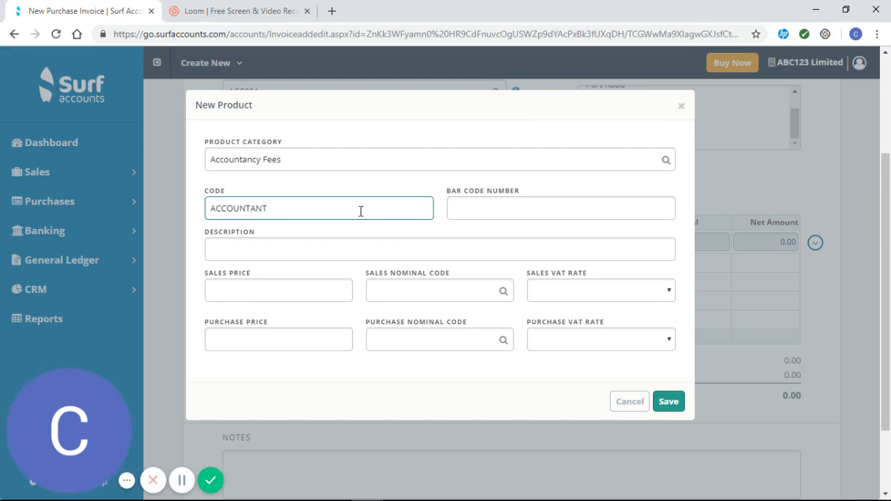
{"action": "type", "text": "123"}
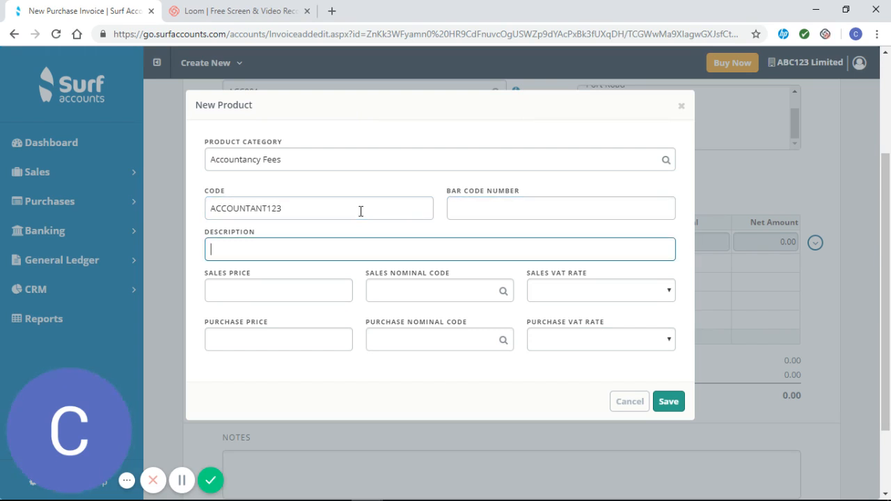
{"action": "type", "text": "Accountancy"}
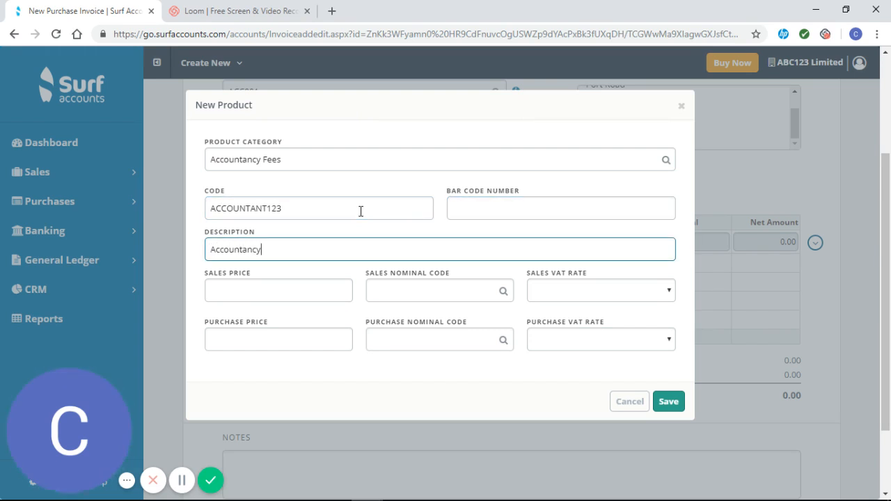
{"action": "type", "text": "Fees"}
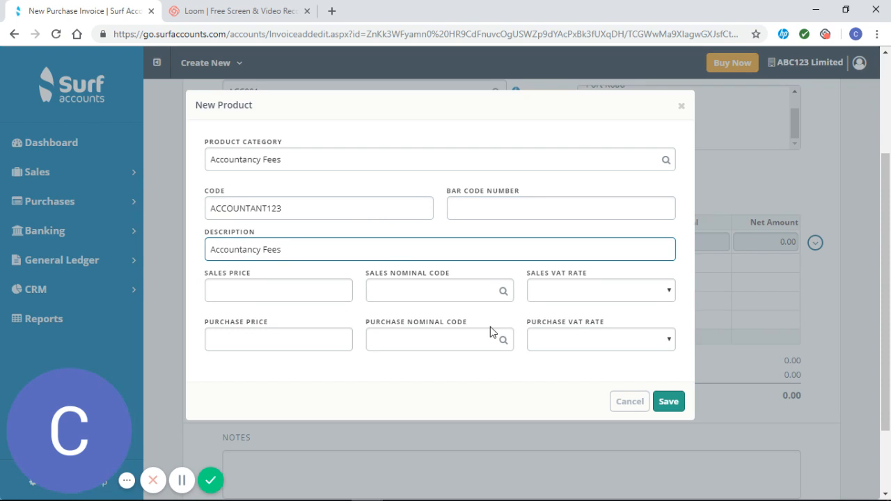
Give the product nominal code 369, 23% VAT and purchase price 100, then save it
{"action": "left_click", "coordinate": [504, 340]}
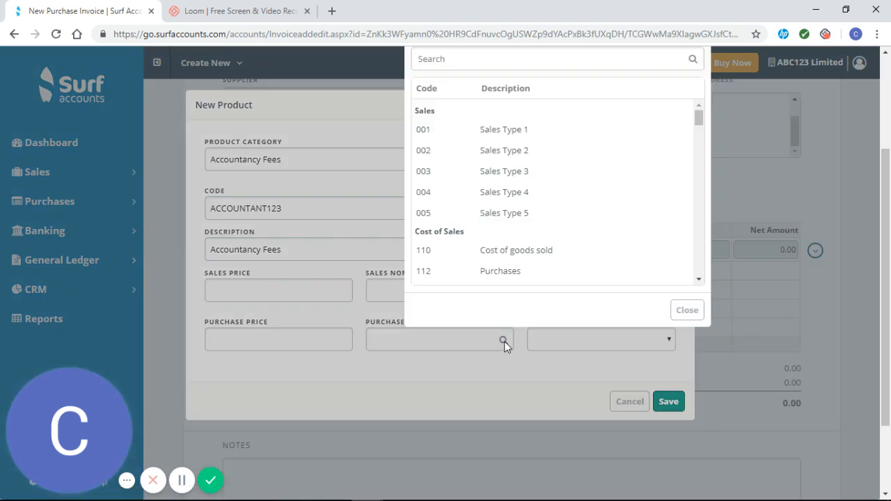
{"action": "type", "text": "acc"}
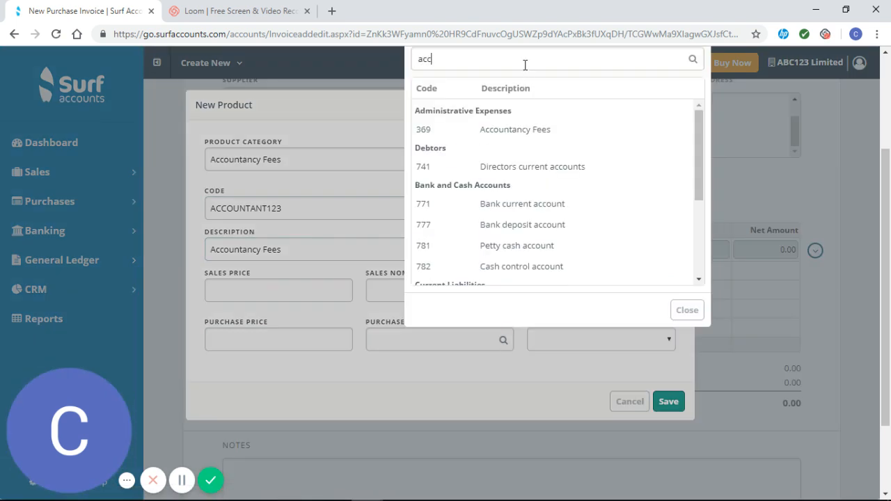
{"action": "left_click", "coordinate": [424, 130]}
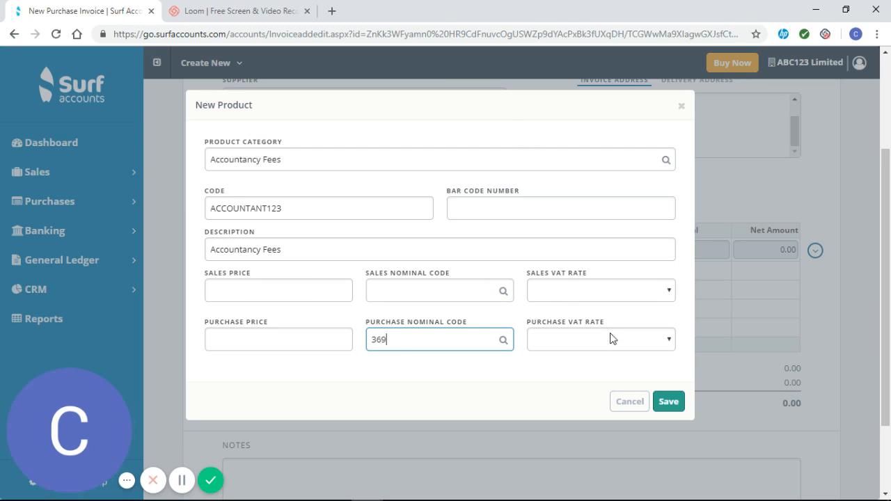
{"action": "left_click", "coordinate": [599, 339]}
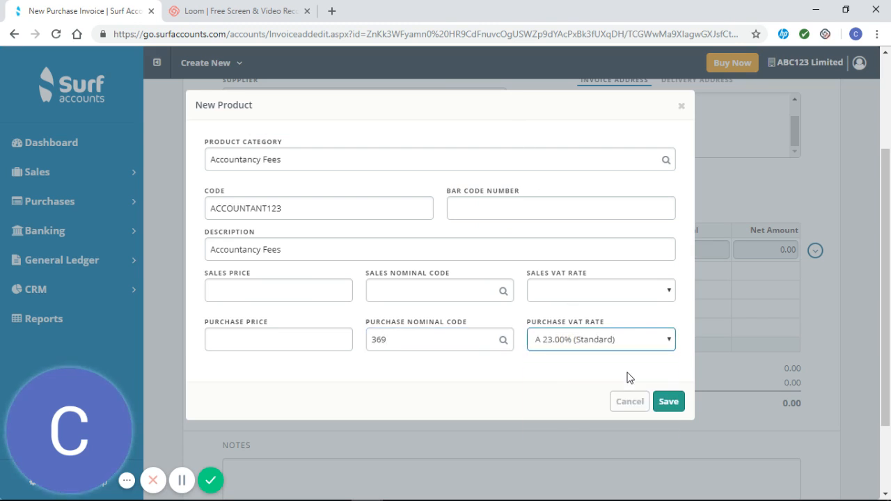
{"action": "left_click", "coordinate": [278, 339]}
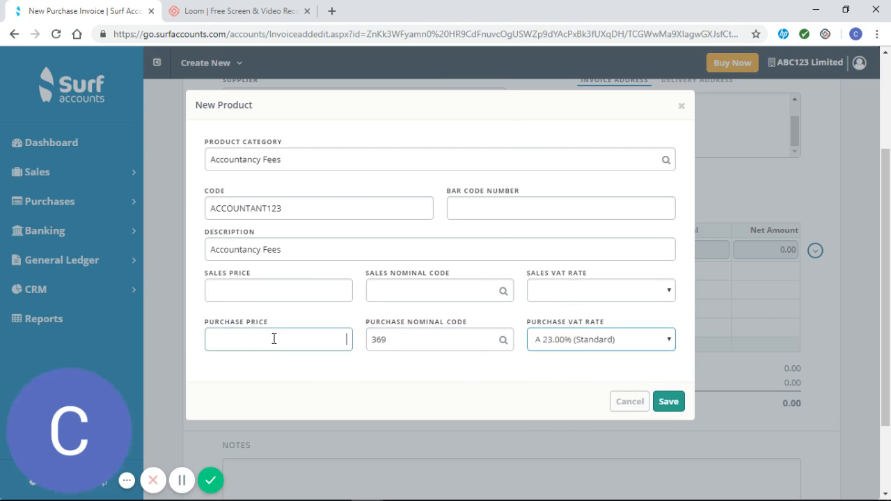
{"action": "type", "text": "100"}
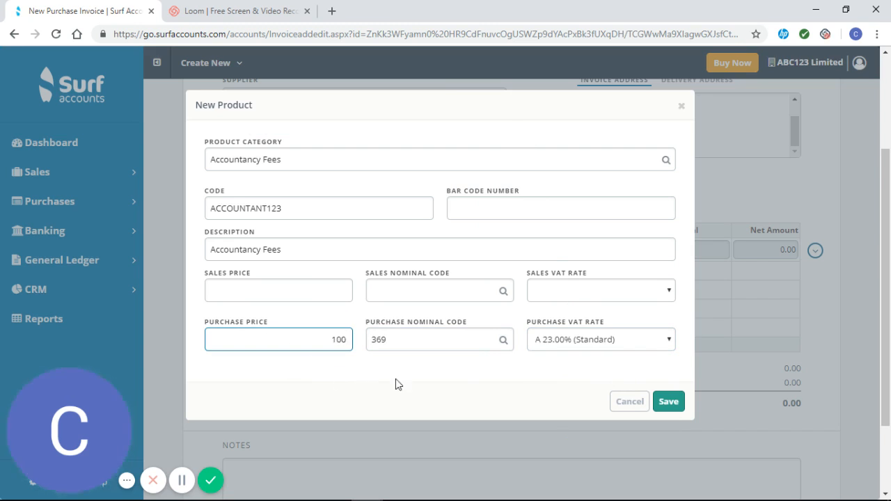
{"action": "left_click", "coordinate": [667, 401]}
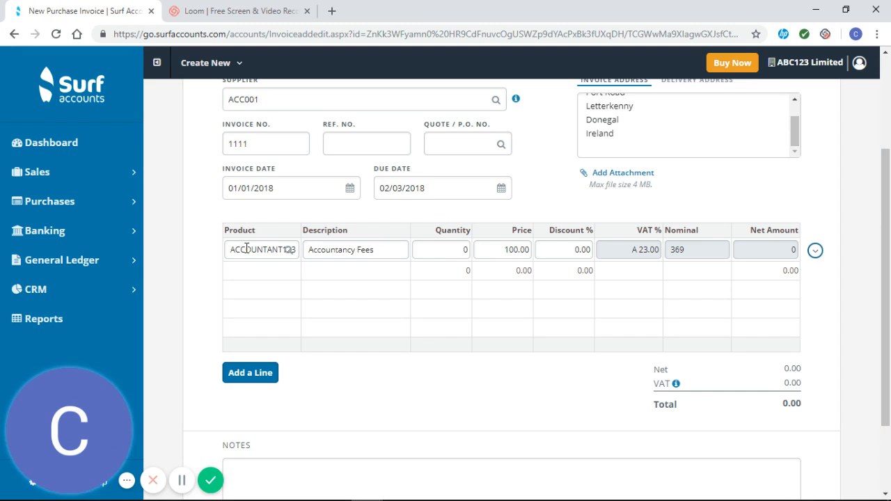
Enter quantity 1 on the first line for a 123.00 total
{"action": "left_click", "coordinate": [440, 250]}
{"action": "type", "text": "1"}
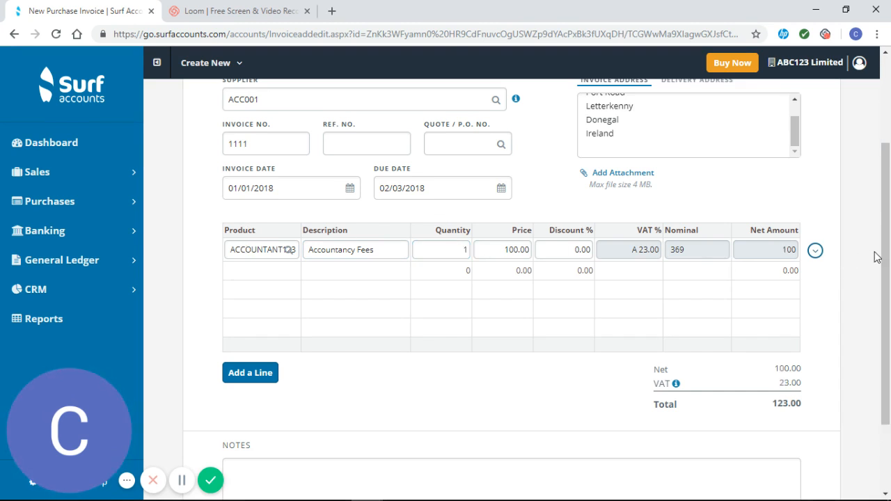
{"action": "mouse_move", "coordinate": [797, 348]}
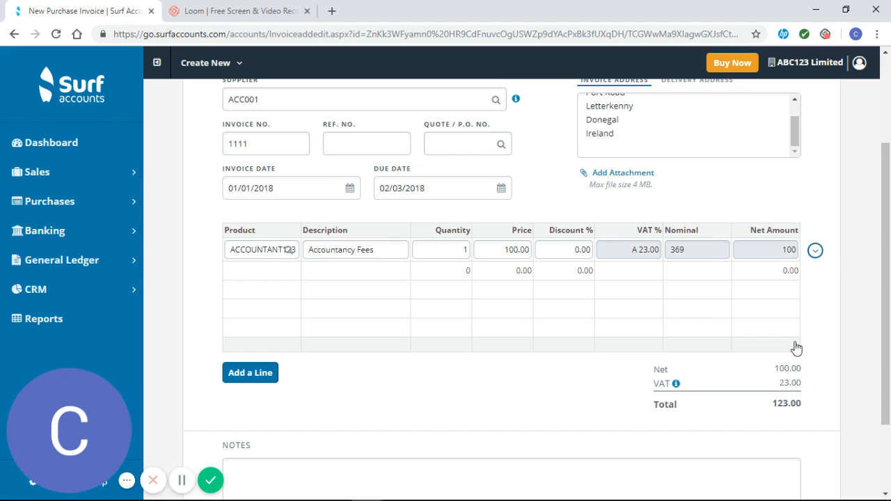
{"action": "mouse_move", "coordinate": [818, 395]}
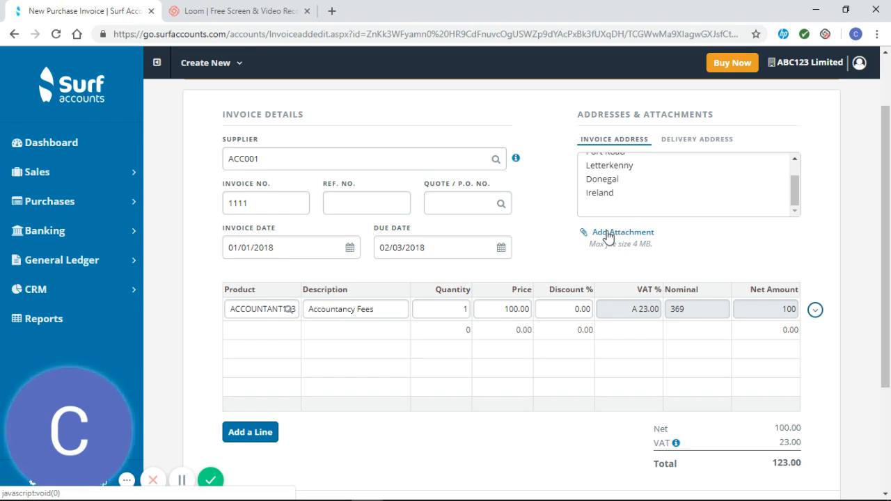
Attach Accountant.pdf (213.20 KB) to the invoice
{"action": "left_click", "coordinate": [622, 232]}
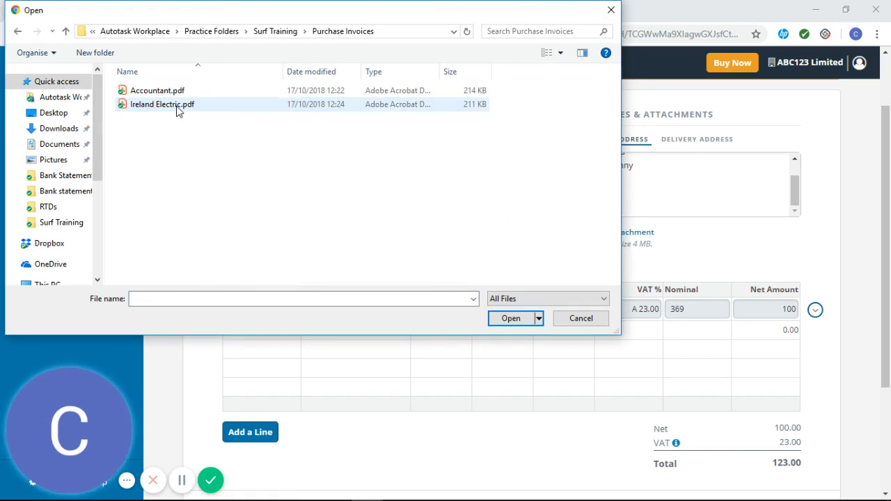
{"action": "left_click", "coordinate": [157, 91]}
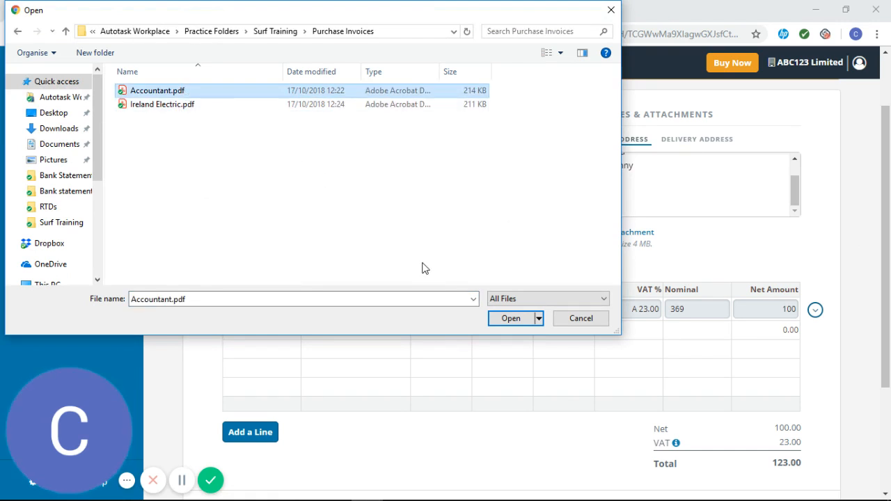
{"action": "left_click", "coordinate": [510, 318]}
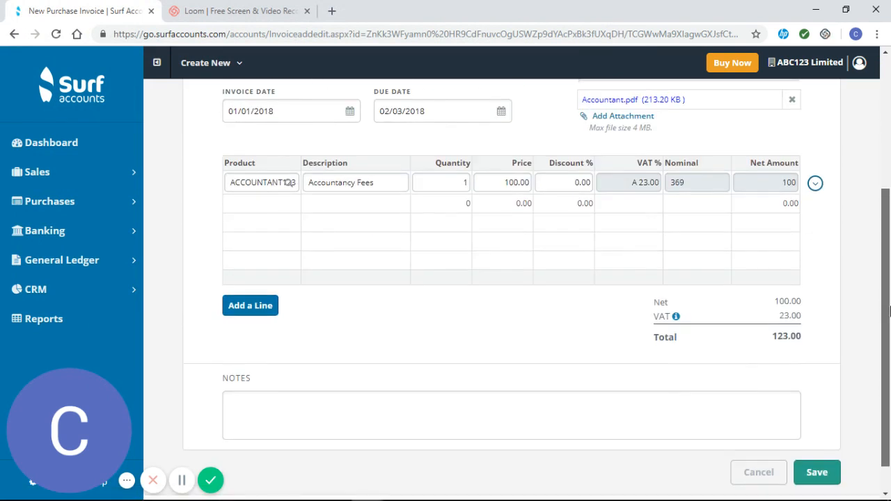
{"action": "scroll", "scroll_direction": "up", "scroll_amount": 3}
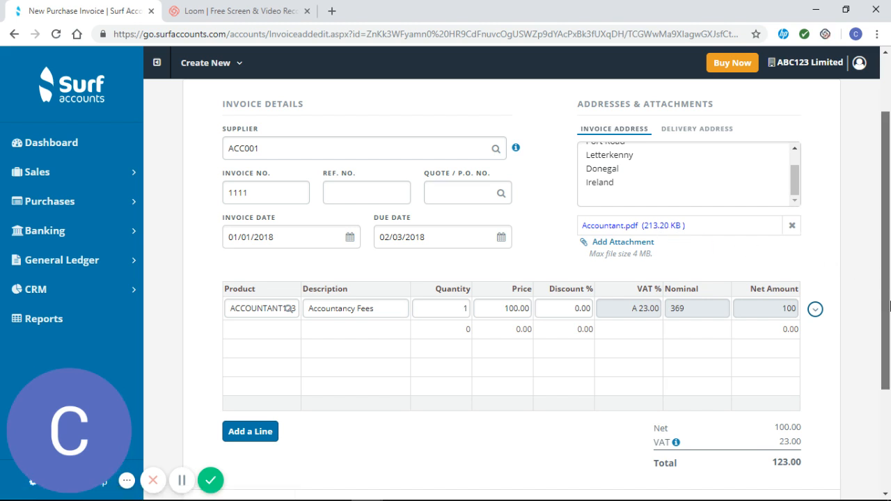
Save INV 1111 and confirm it appears unpaid at 123.00 gross
{"action": "left_click", "coordinate": [816, 436]}
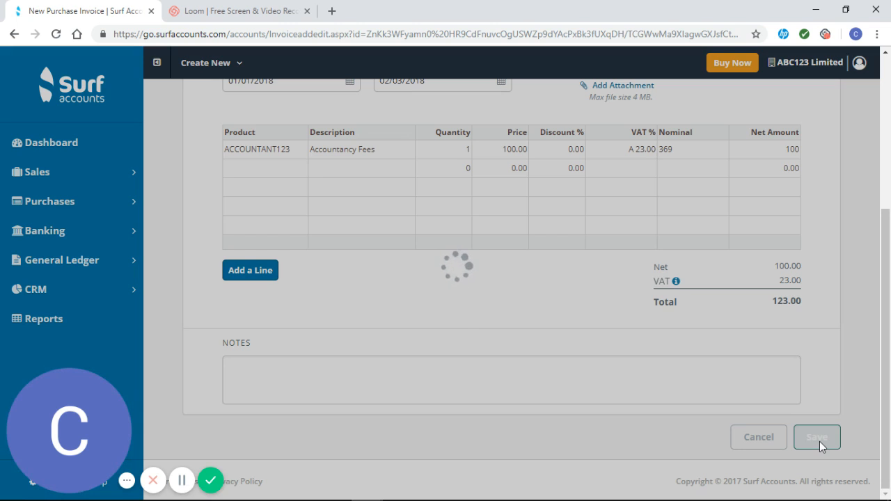
{"action": "left_click", "coordinate": [817, 437]}
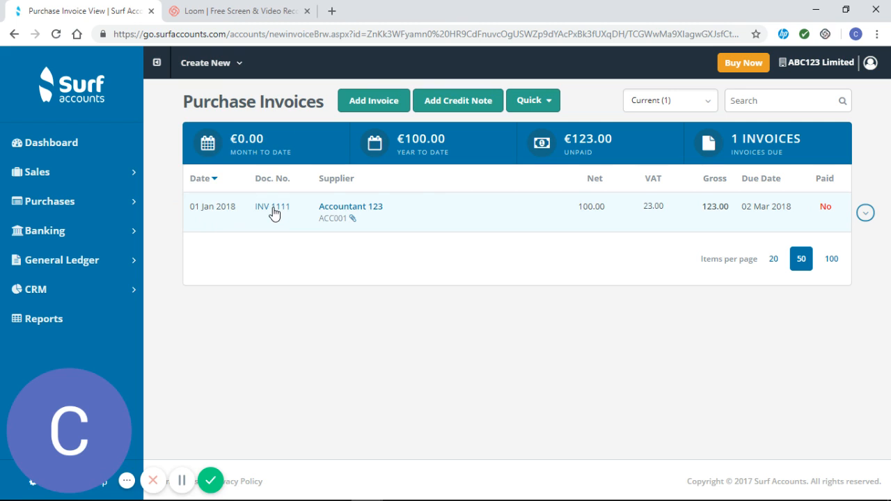
{"action": "mouse_move", "coordinate": [350, 206]}
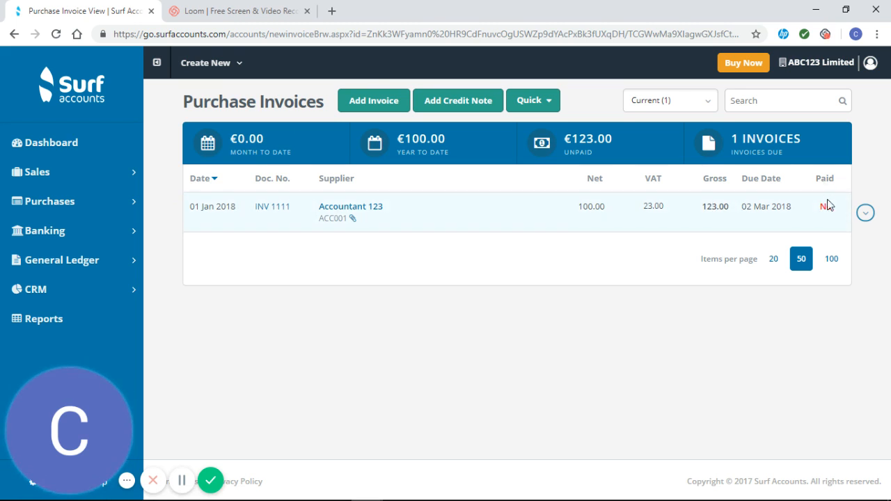
{"action": "mouse_move", "coordinate": [828, 207]}
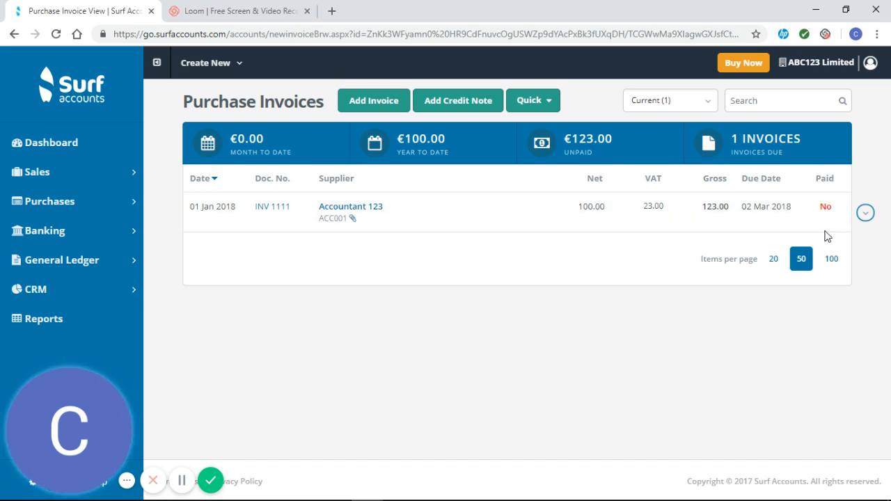
{"action": "mouse_move", "coordinate": [806, 221]}
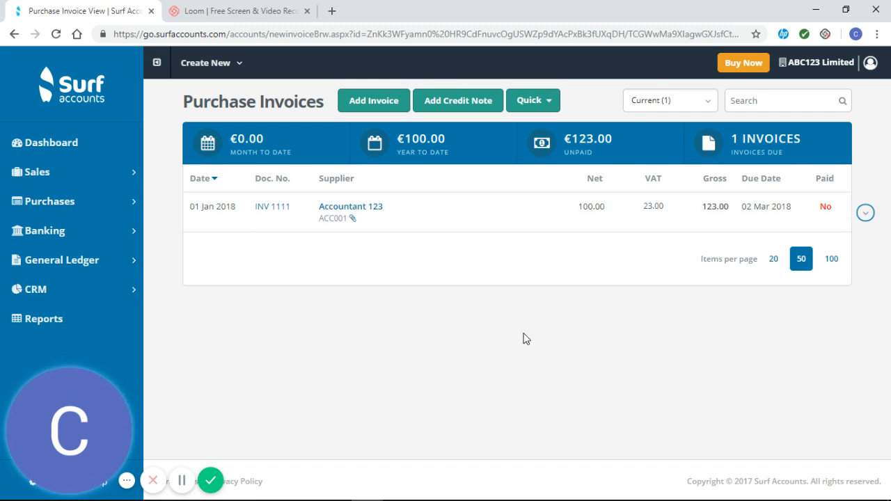
Open Purchases > Suppliers to see Accountant 123 with a €123.00 balance
{"action": "left_click", "coordinate": [49, 201]}
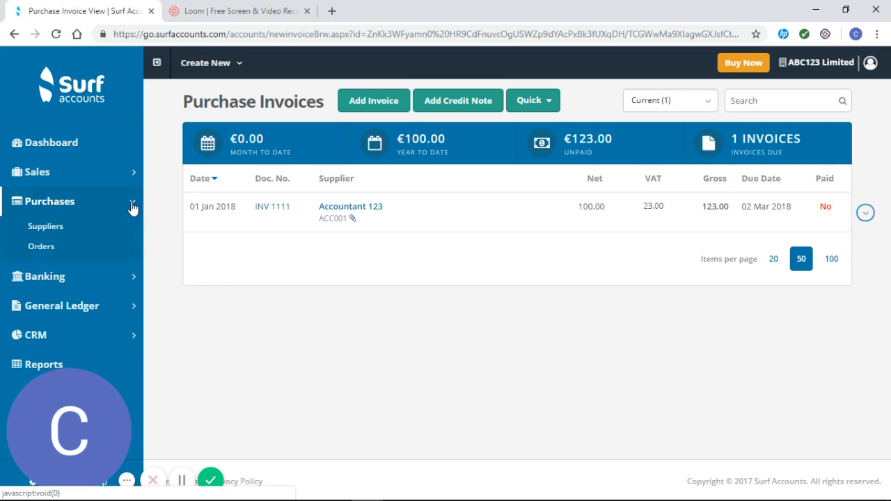
{"action": "left_click", "coordinate": [50, 201]}
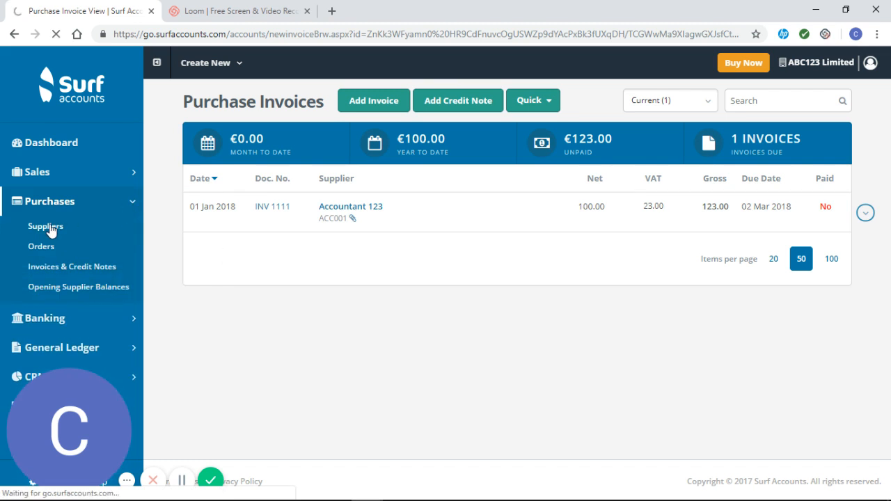
{"action": "left_click", "coordinate": [46, 225]}
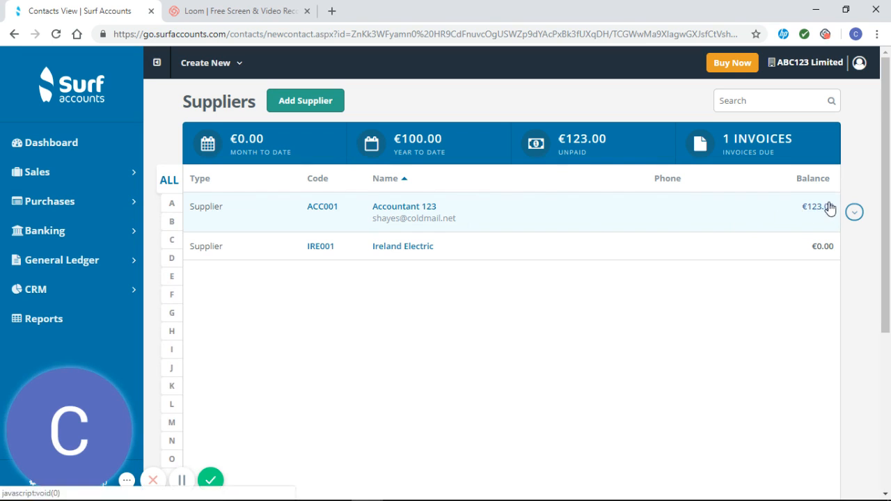
{"action": "mouse_move", "coordinate": [824, 210]}
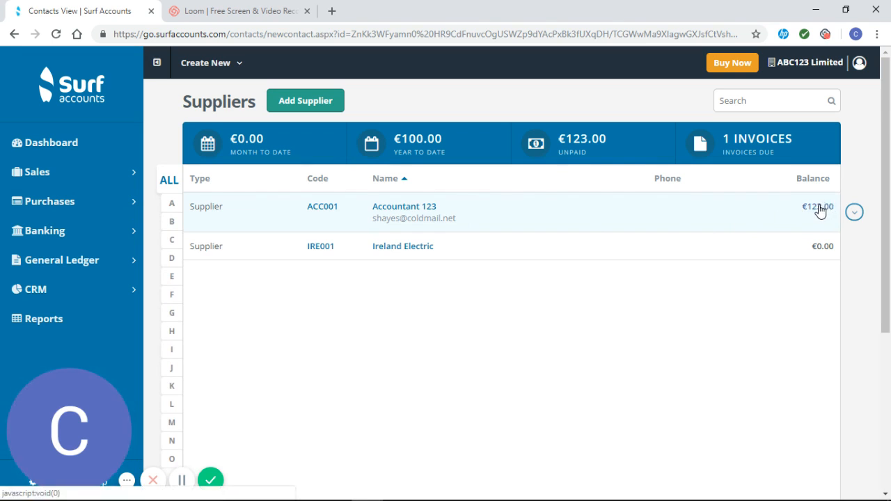
{"action": "mouse_move", "coordinate": [553, 221]}
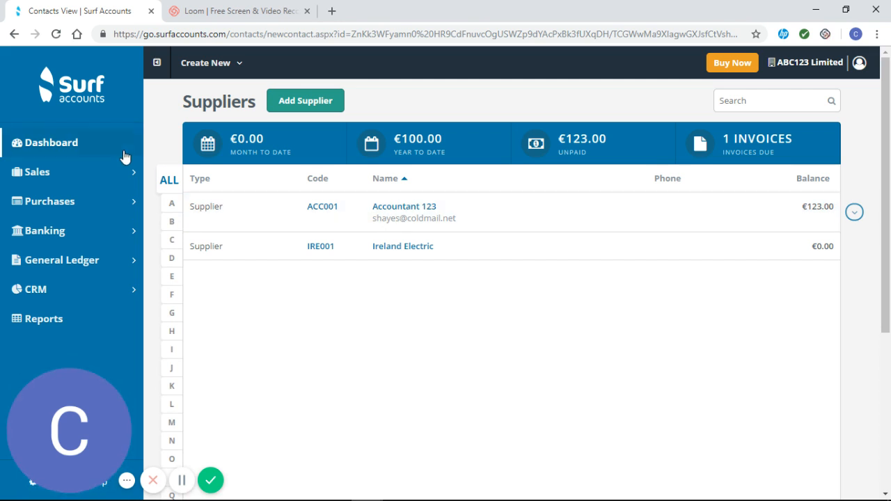
{"action": "mouse_move", "coordinate": [108, 143]}
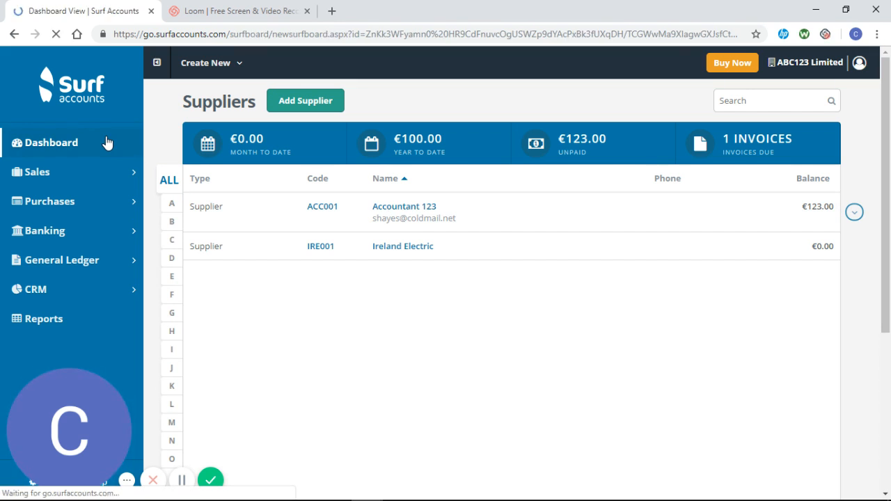
Scroll the dashboard to Aged Creditors showing €123.00 under 6 Months+
{"action": "left_click", "coordinate": [51, 142]}
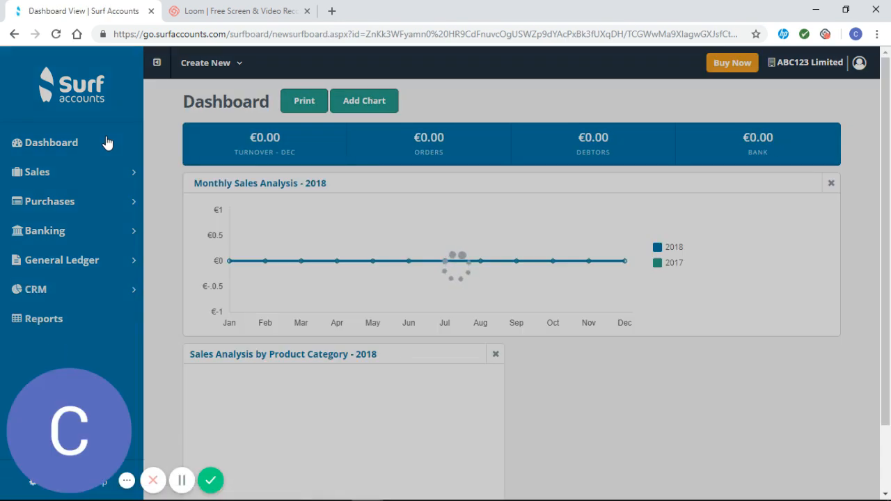
{"action": "scroll", "scroll_direction": "down", "scroll_amount": 3}
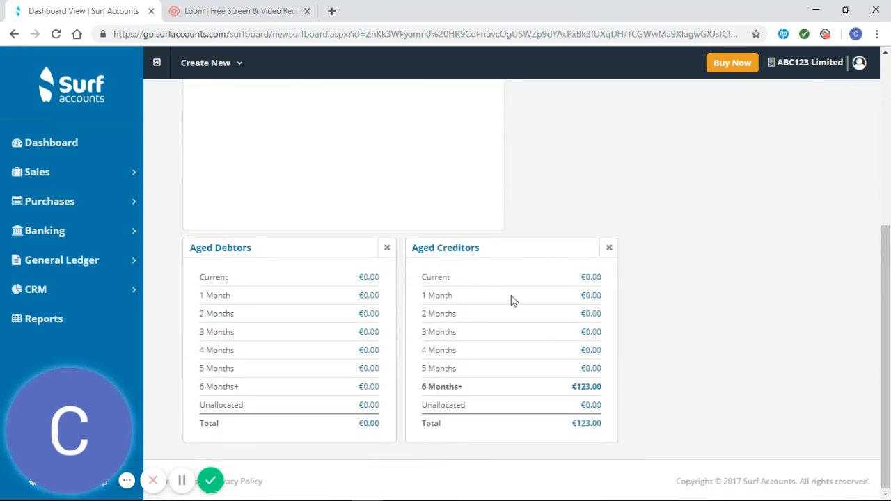
{"action": "mouse_move", "coordinate": [588, 390]}
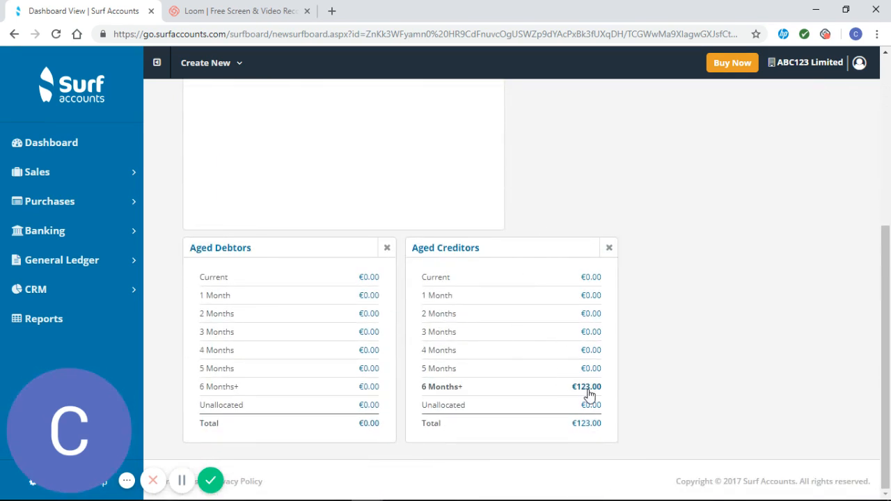